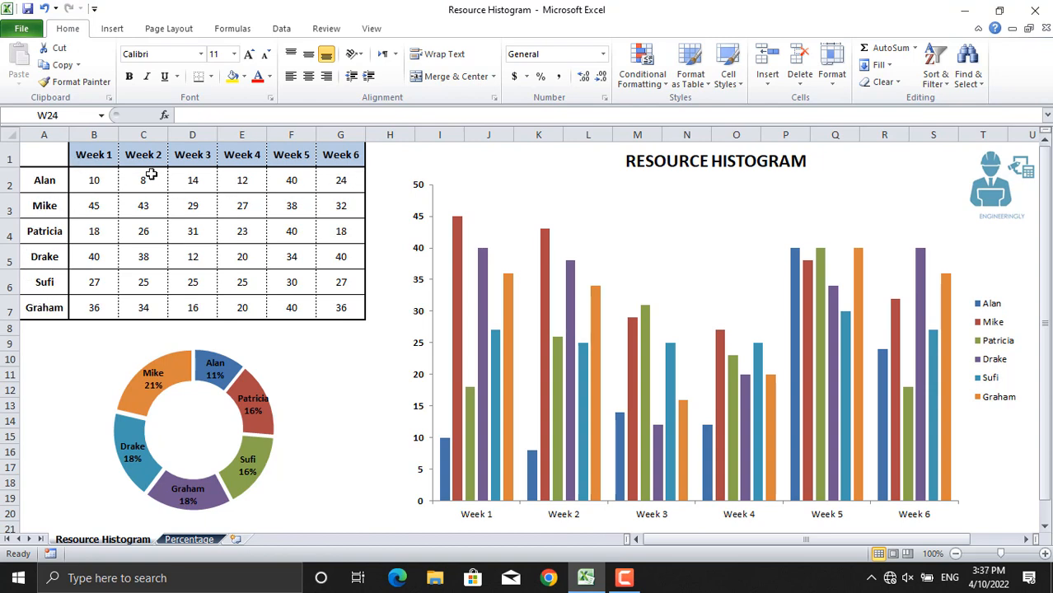
# Use the A1:G7 weekly hours table as chart data and browse the column chart types
pyautogui.click(389, 328)
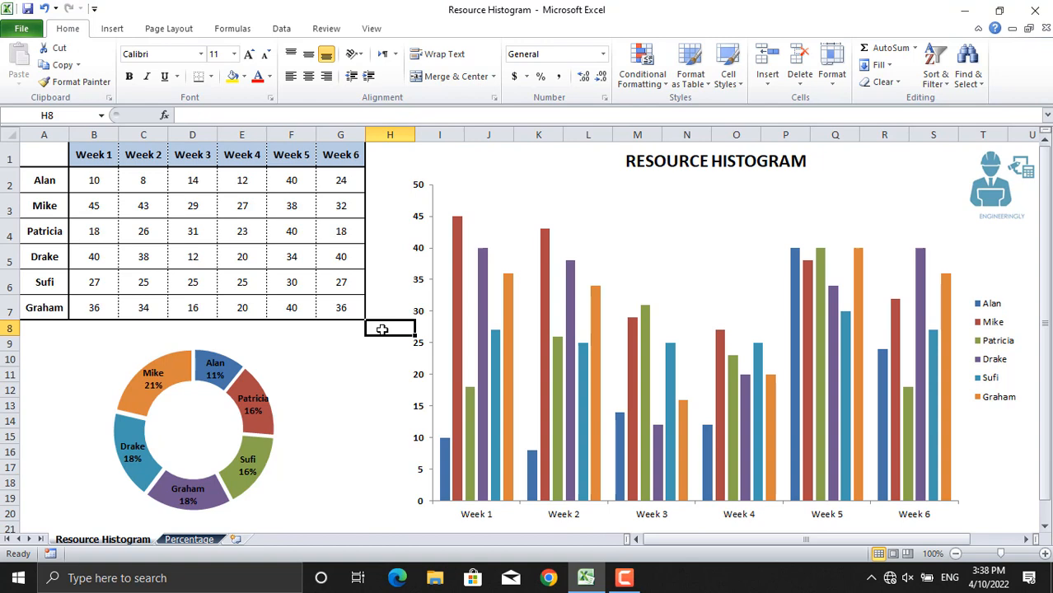
pyautogui.moveTo(542, 381)
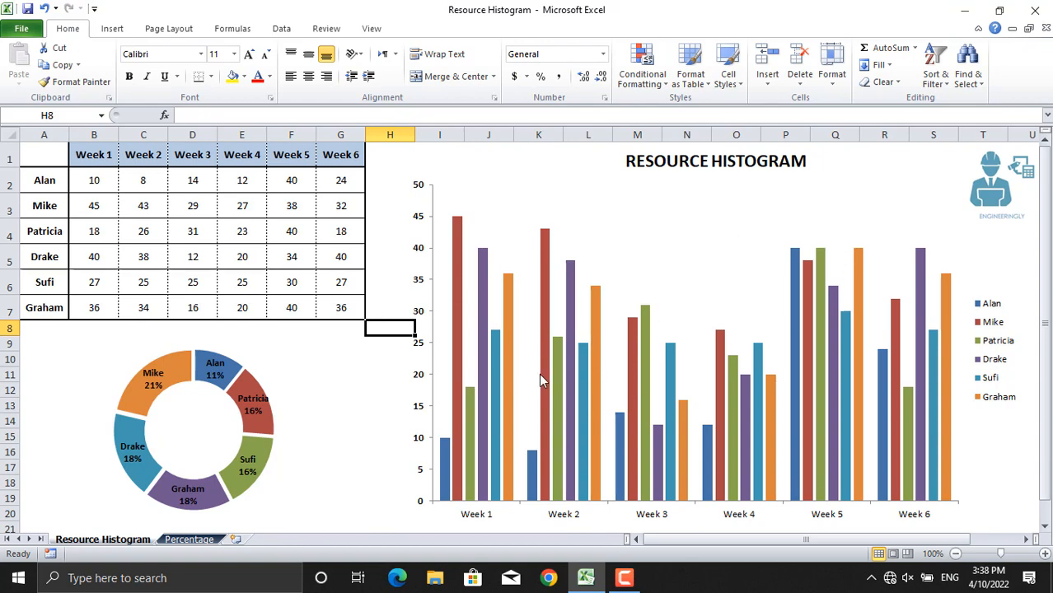
pyautogui.moveTo(561, 393)
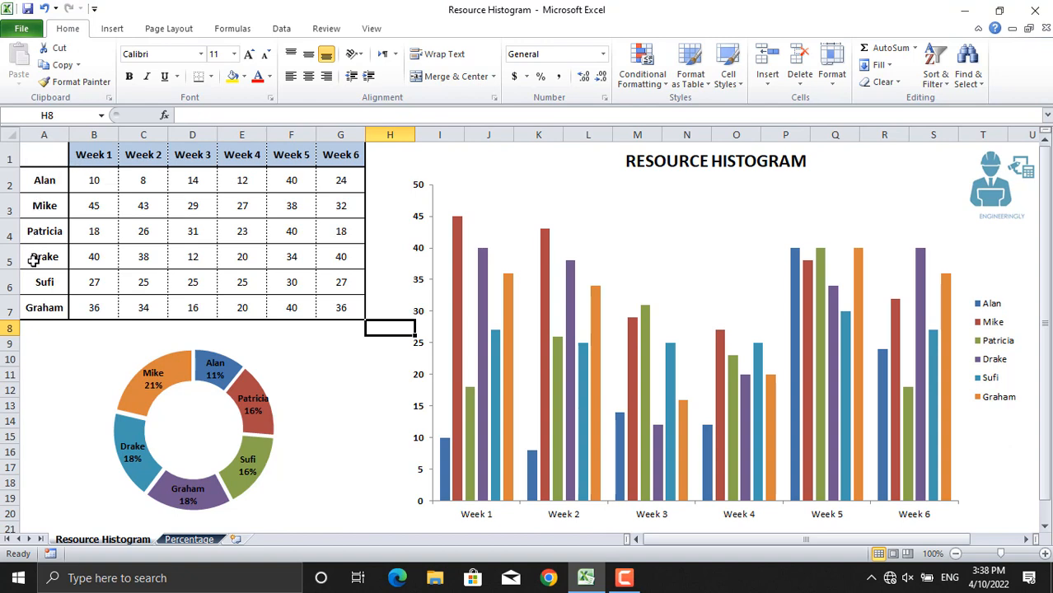
pyautogui.moveTo(39, 265)
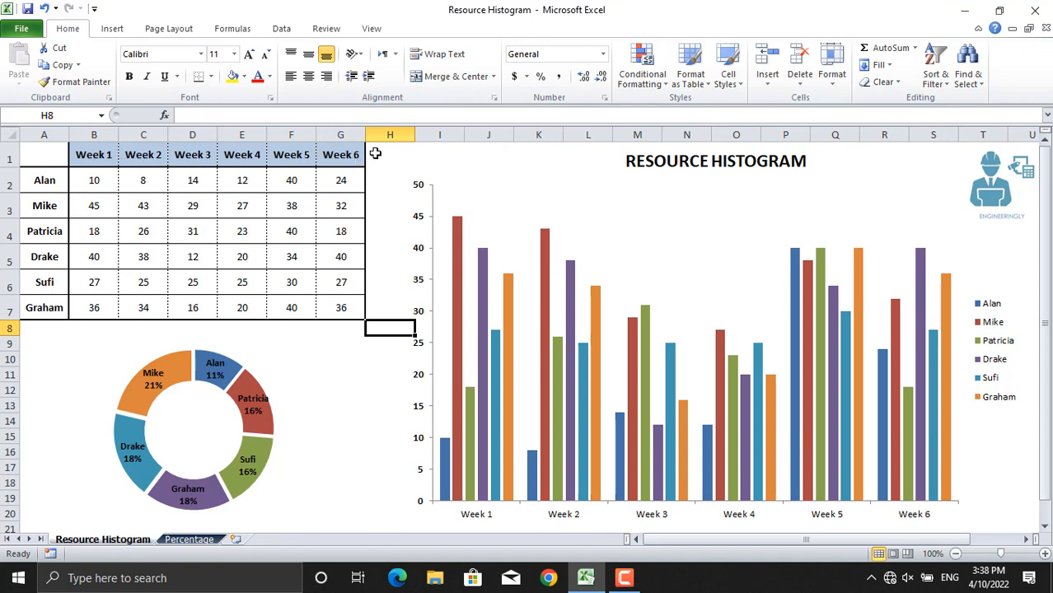
pyautogui.moveTo(99, 180)
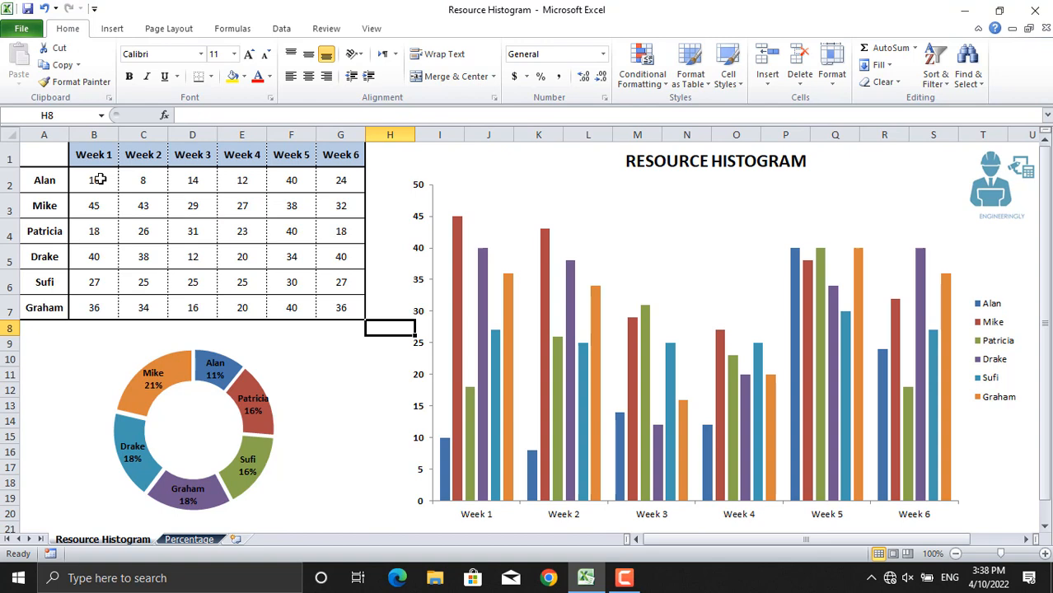
pyautogui.moveTo(102, 182)
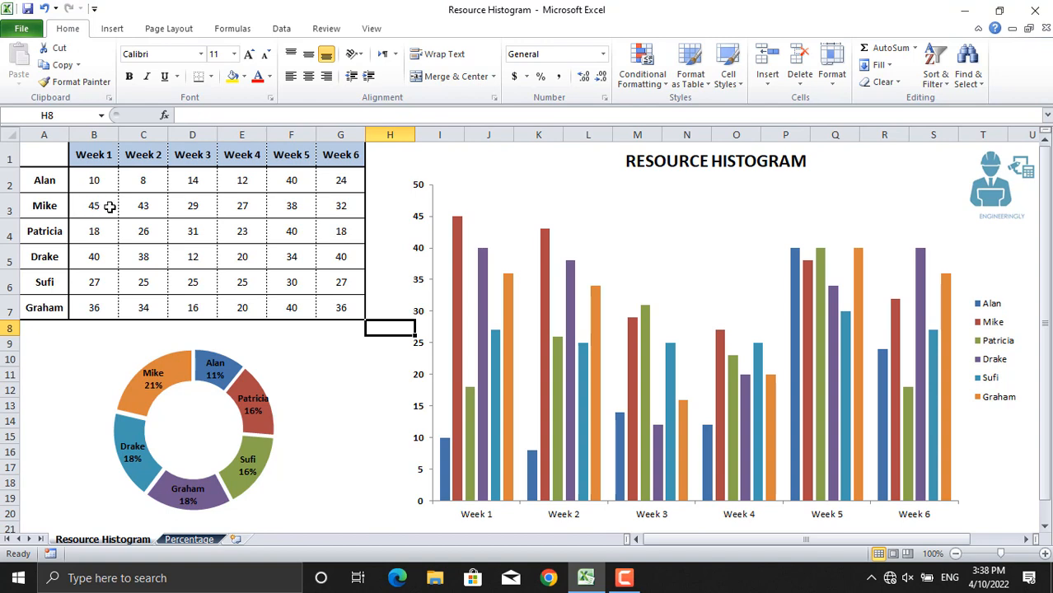
pyautogui.moveTo(147, 262)
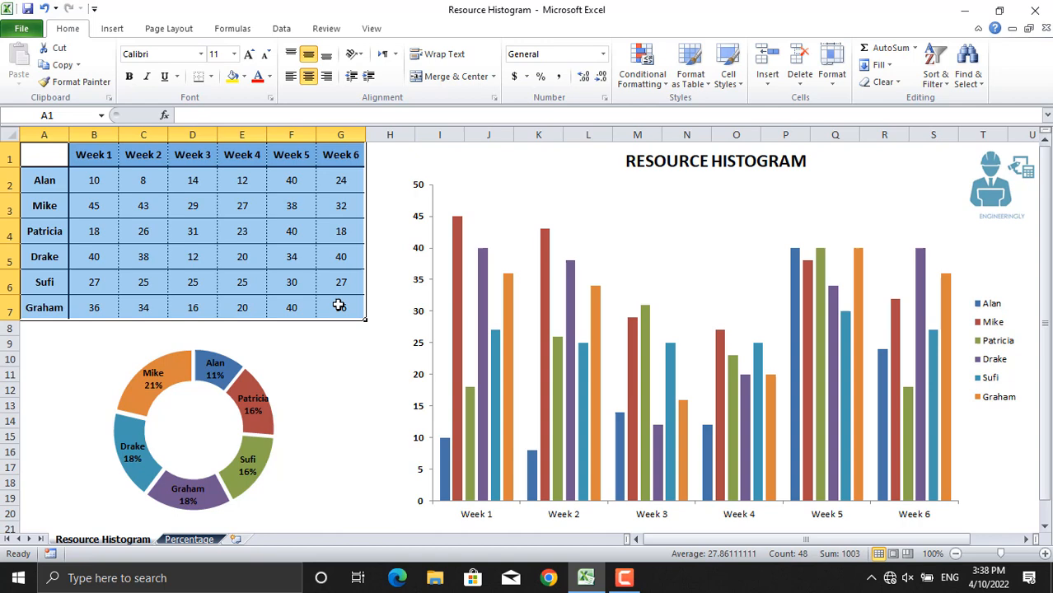
pyautogui.click(111, 28)
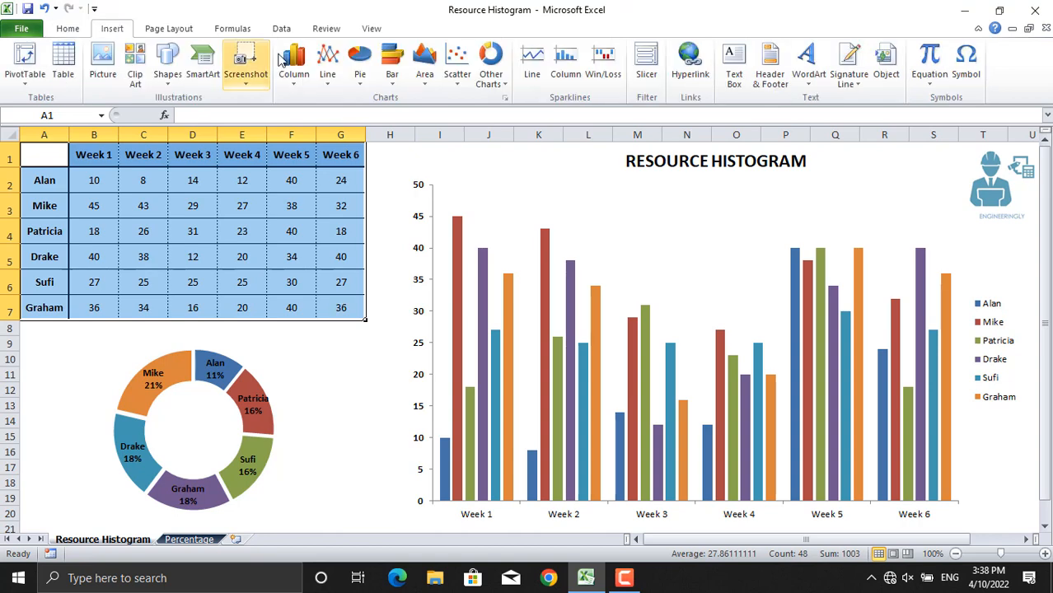
pyautogui.click(294, 62)
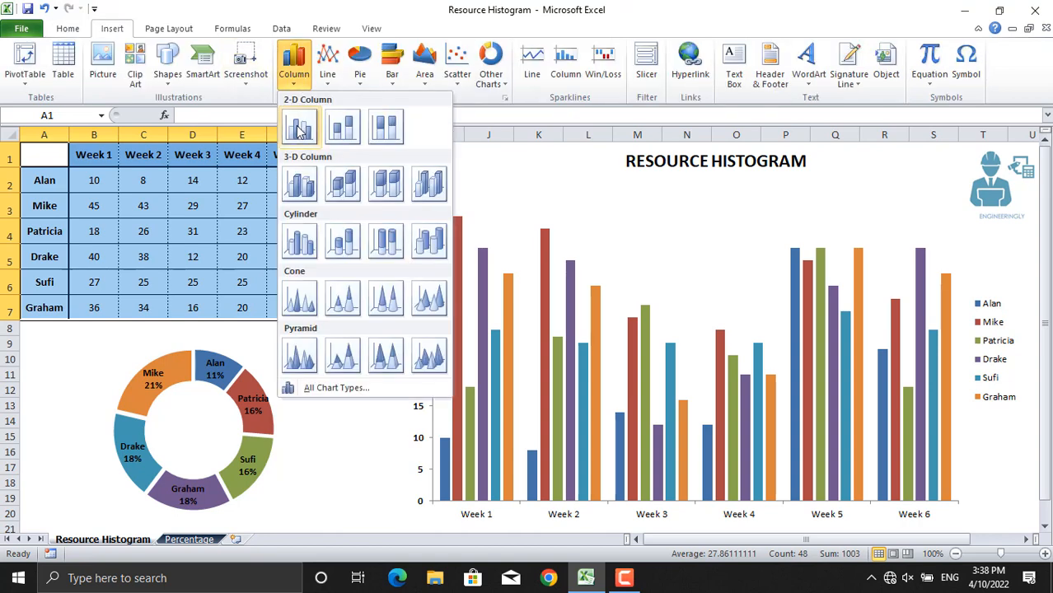
pyautogui.click(299, 126)
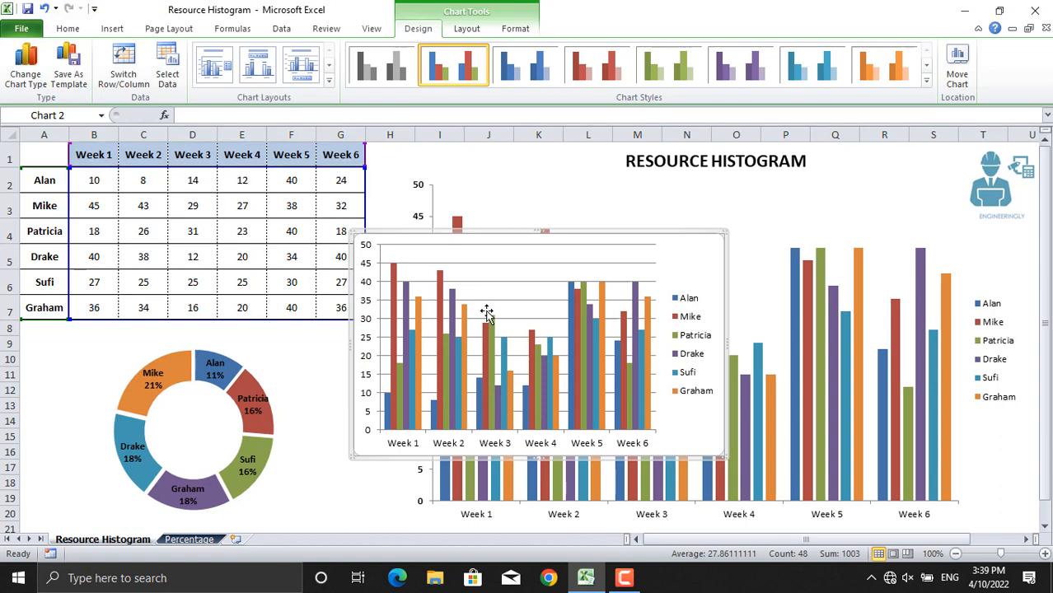
pyautogui.moveTo(487, 314)
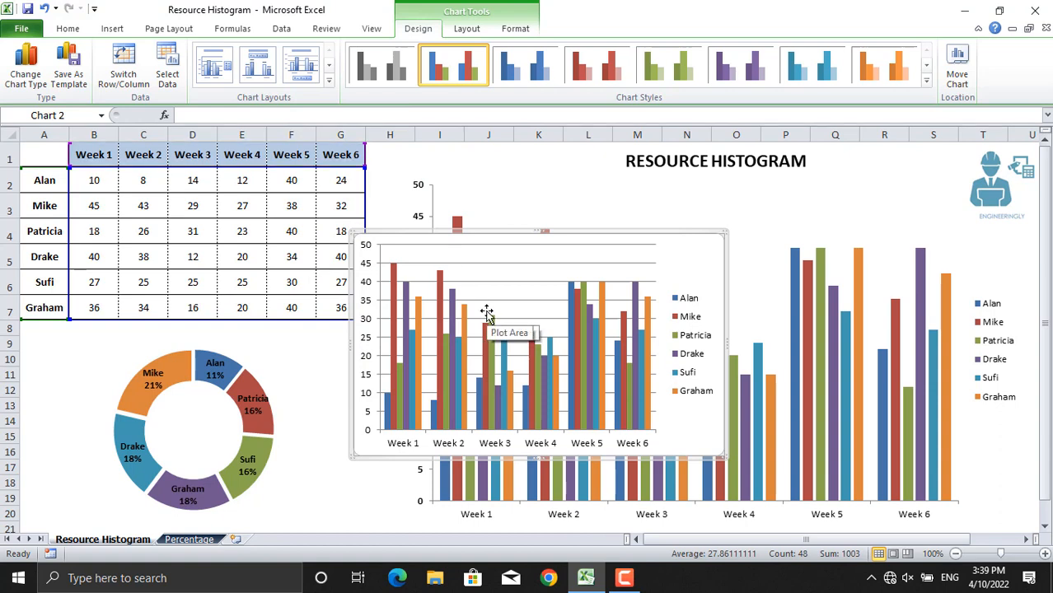
pyautogui.moveTo(850, 379)
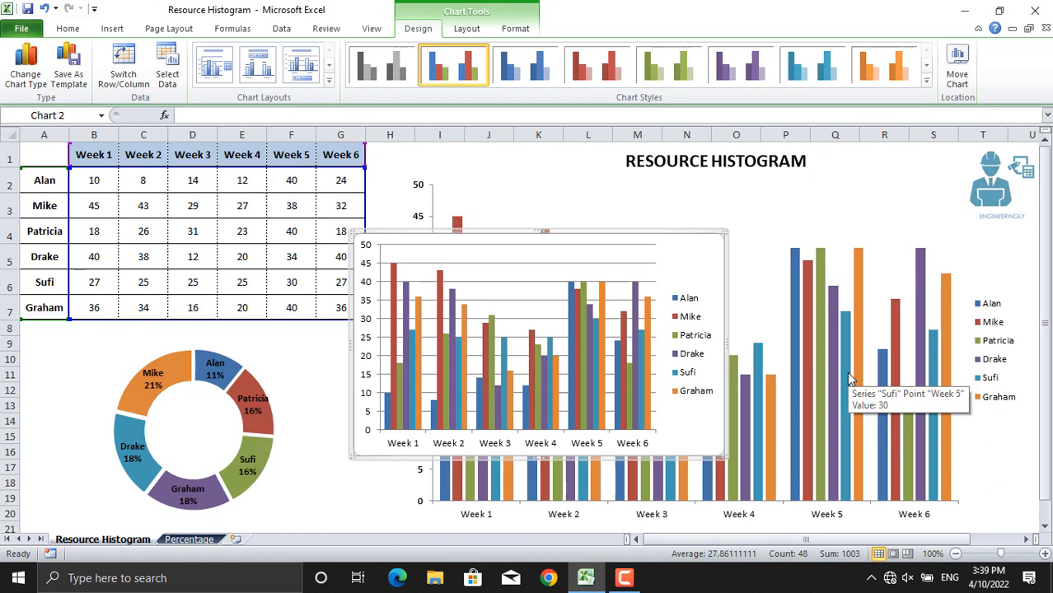
pyautogui.moveTo(724, 260)
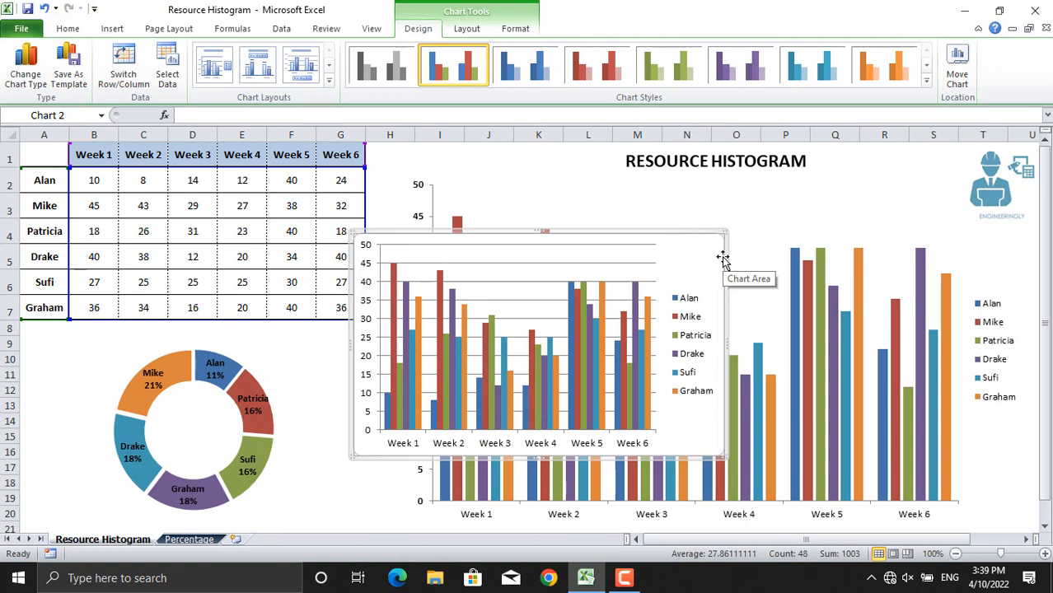
pyautogui.click(44, 155)
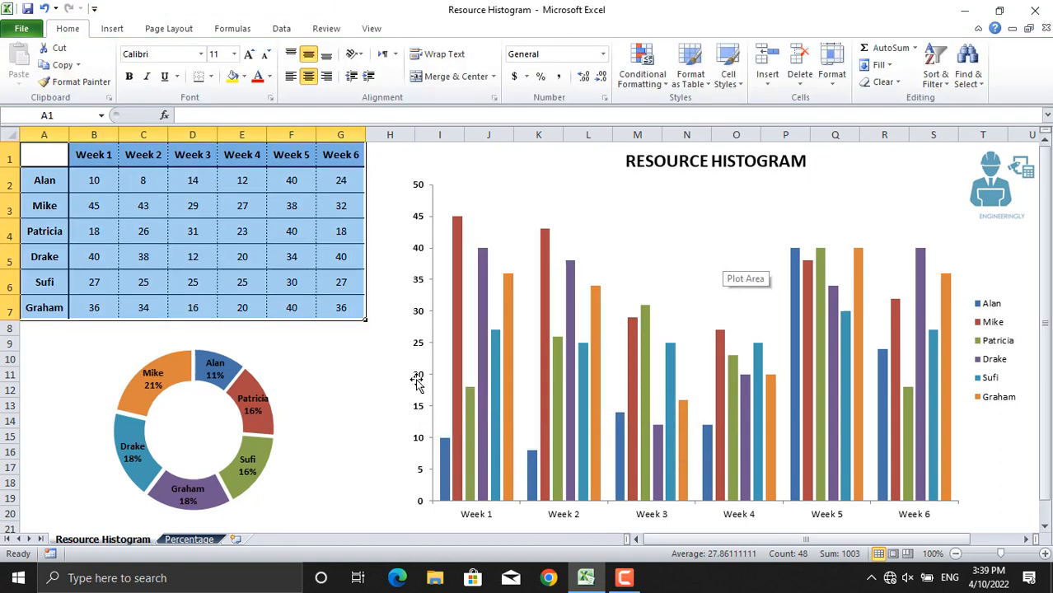
pyautogui.click(390, 374)
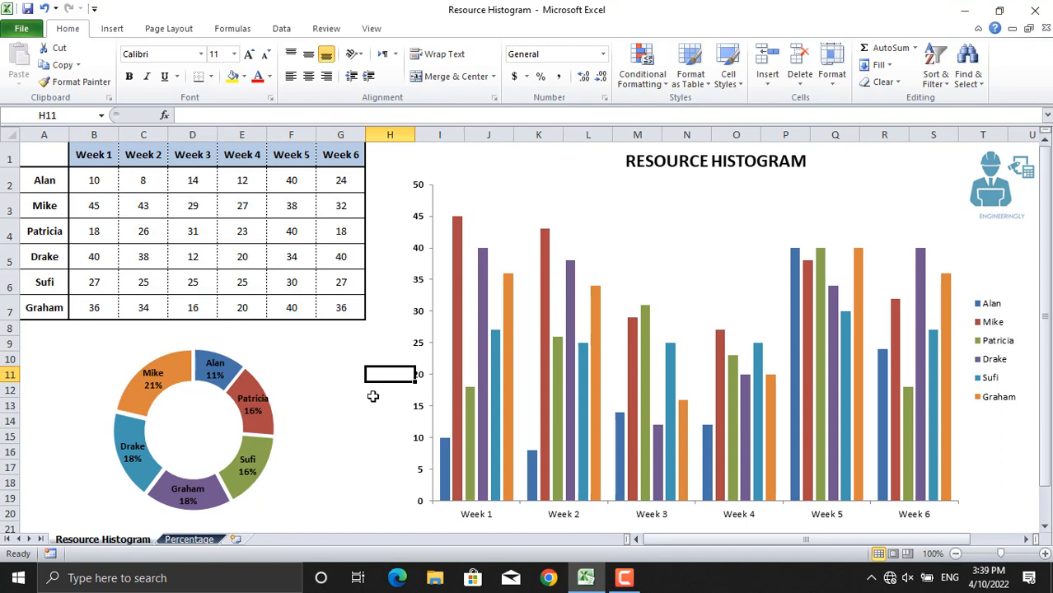
pyautogui.click(390, 390)
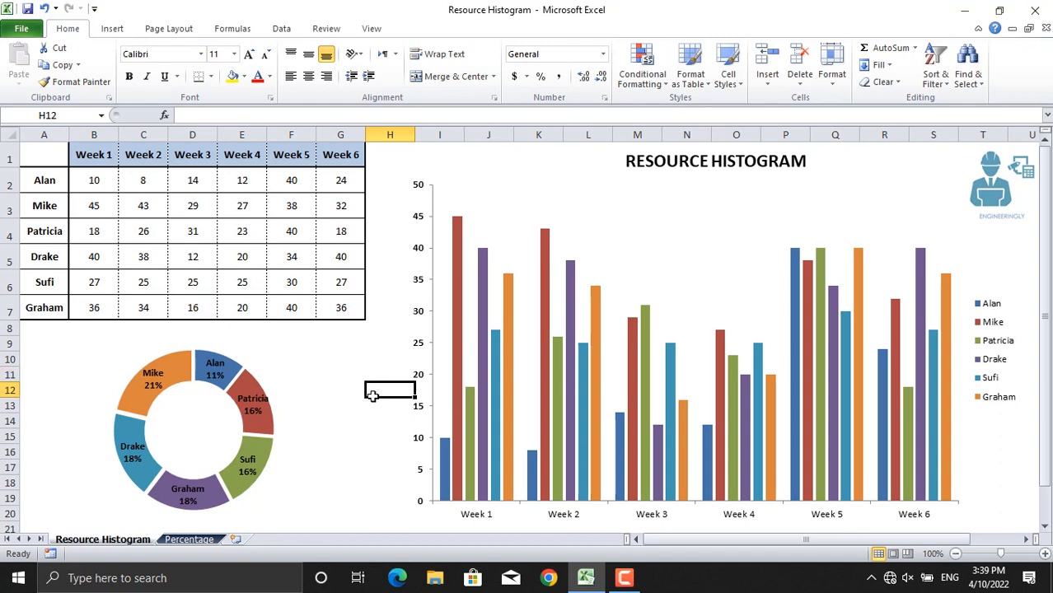
pyautogui.moveTo(435, 521)
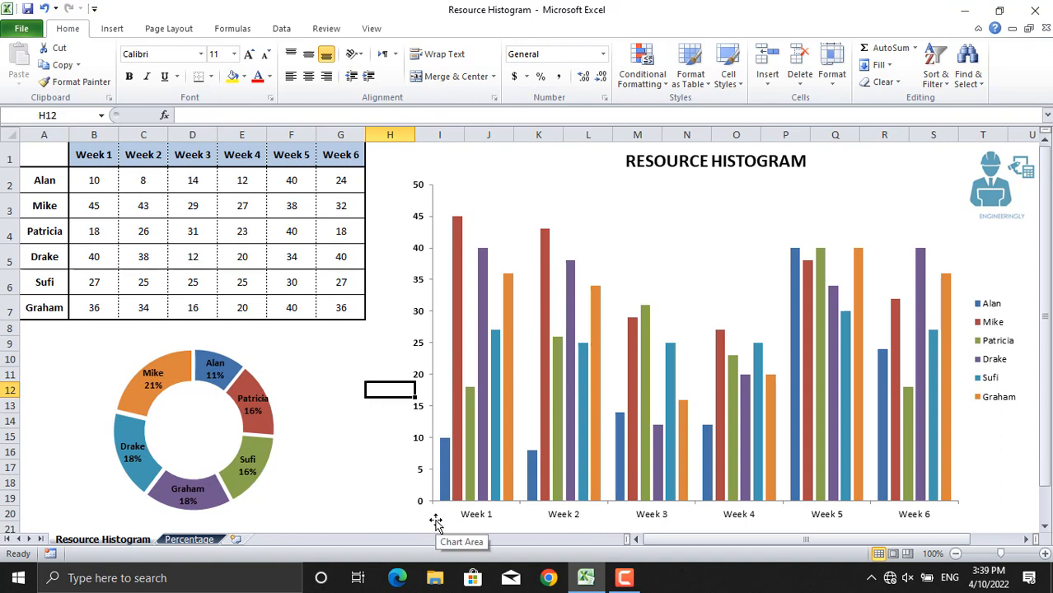
pyautogui.moveTo(461, 499)
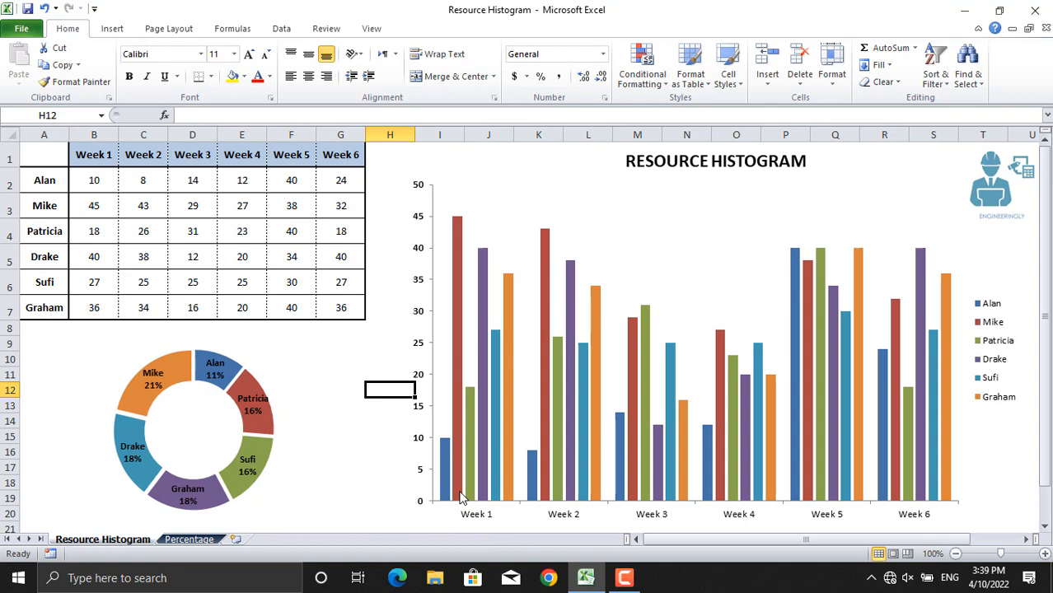
pyautogui.moveTo(460, 495)
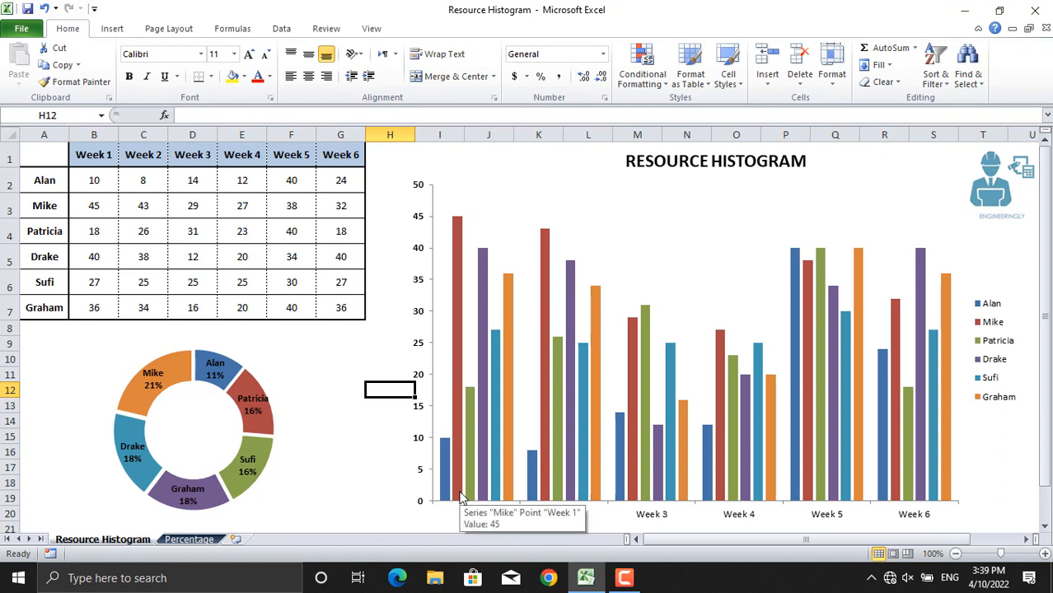
pyautogui.moveTo(608, 503)
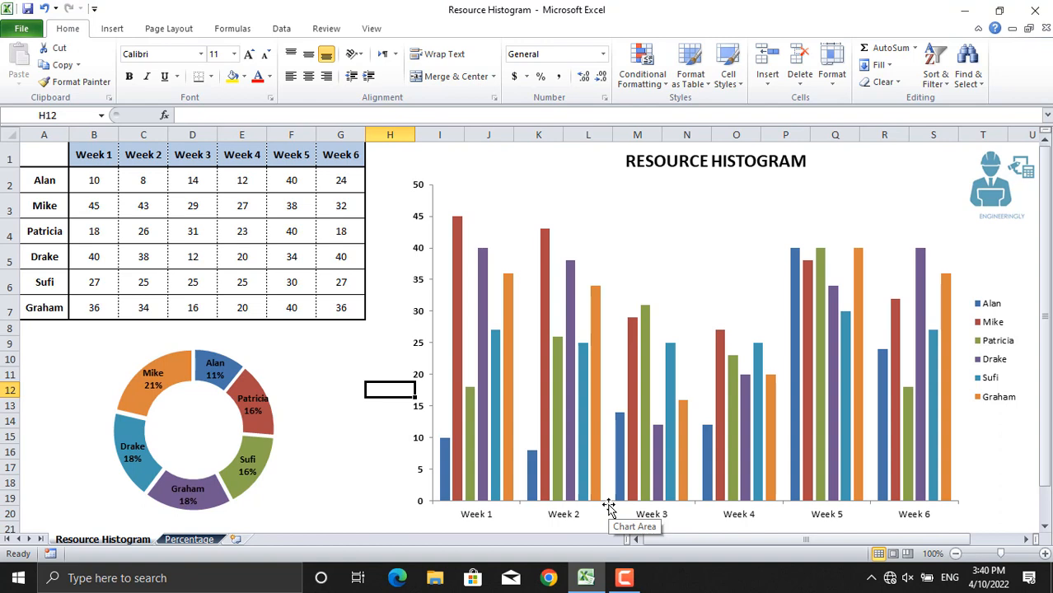
pyautogui.moveTo(410, 475)
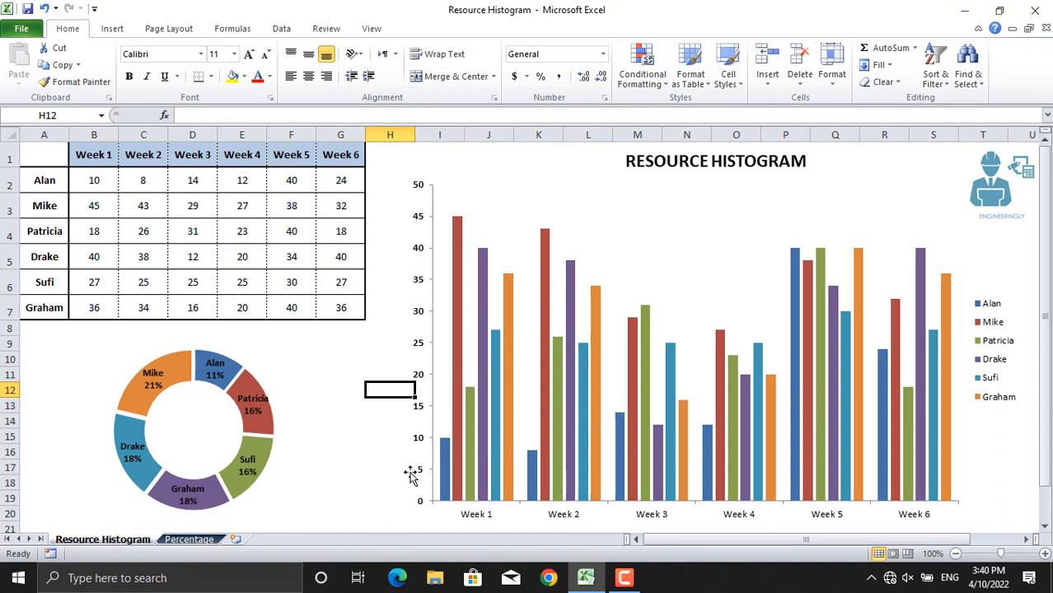
pyautogui.moveTo(460, 470)
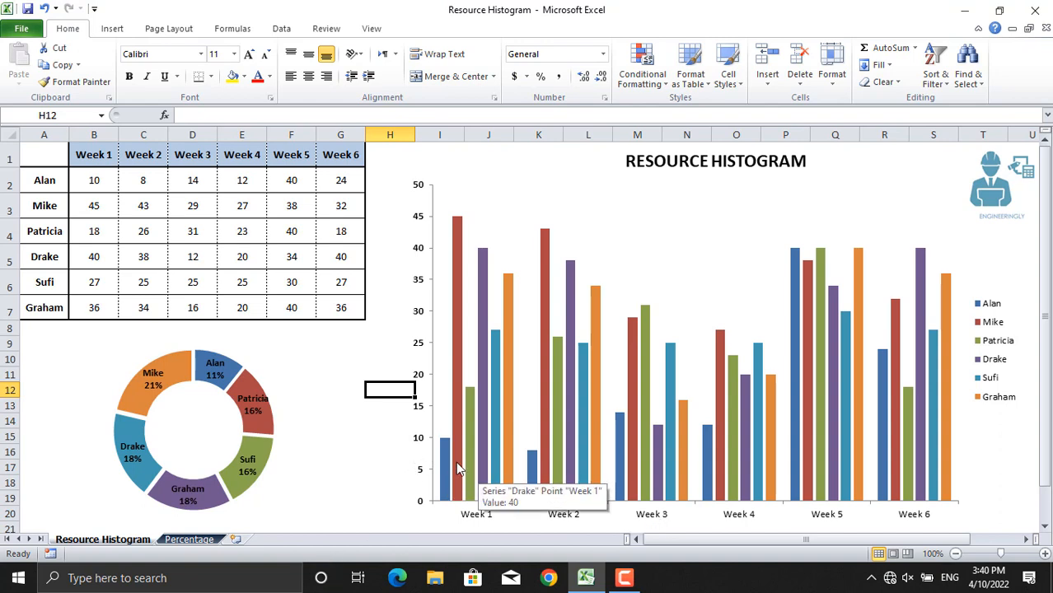
pyautogui.moveTo(629, 451)
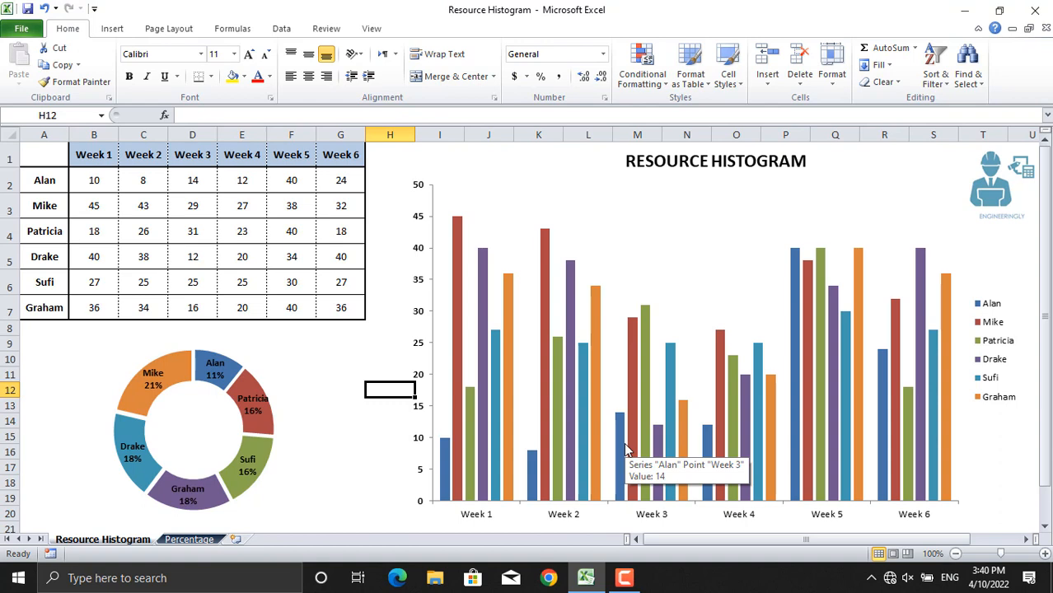
pyautogui.moveTo(437, 457)
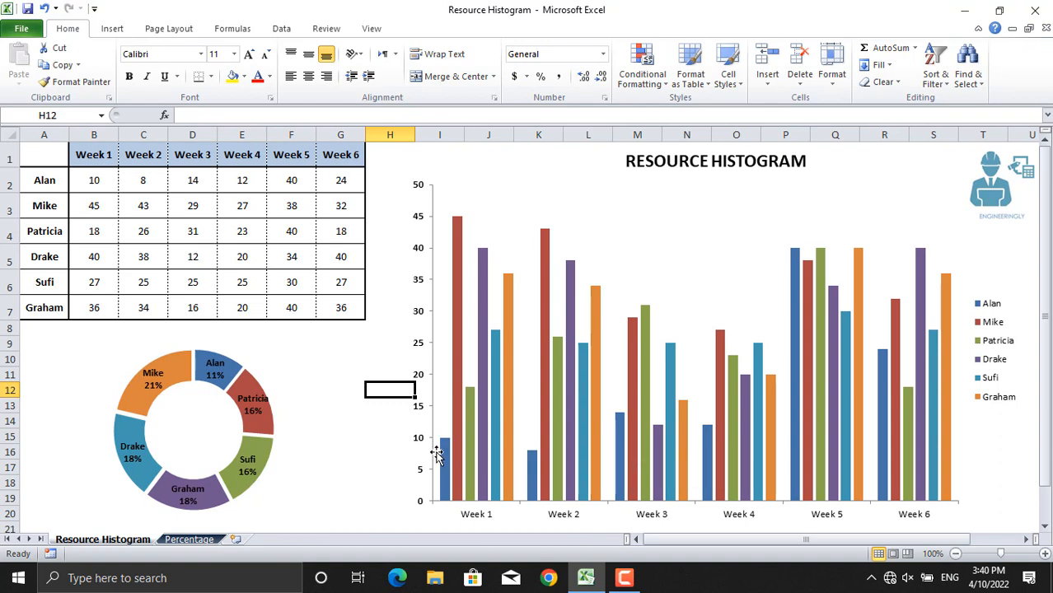
pyautogui.moveTo(550, 481)
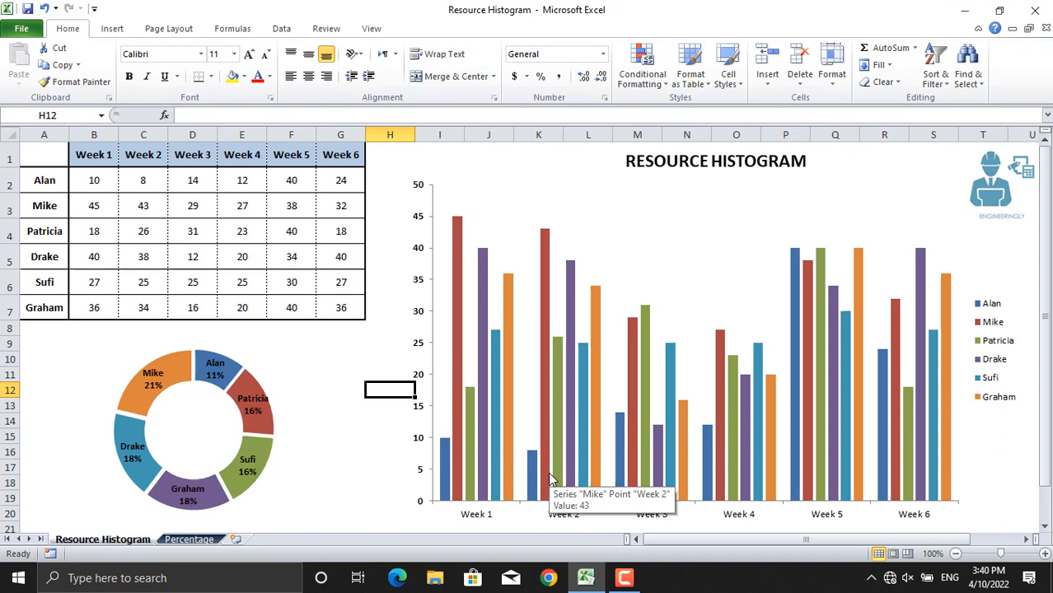
pyautogui.moveTo(458, 446)
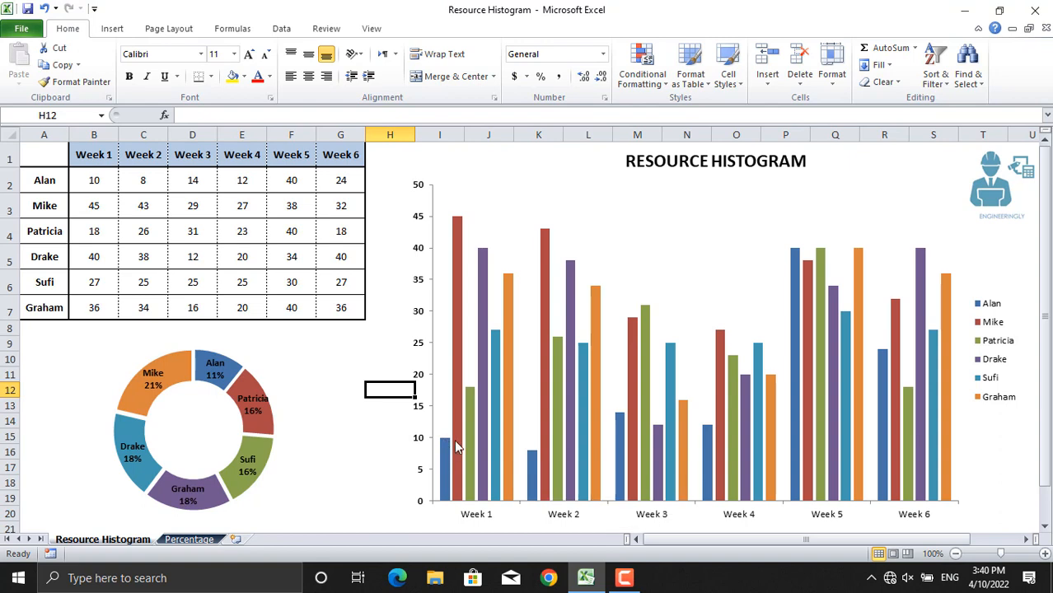
pyautogui.moveTo(524, 457)
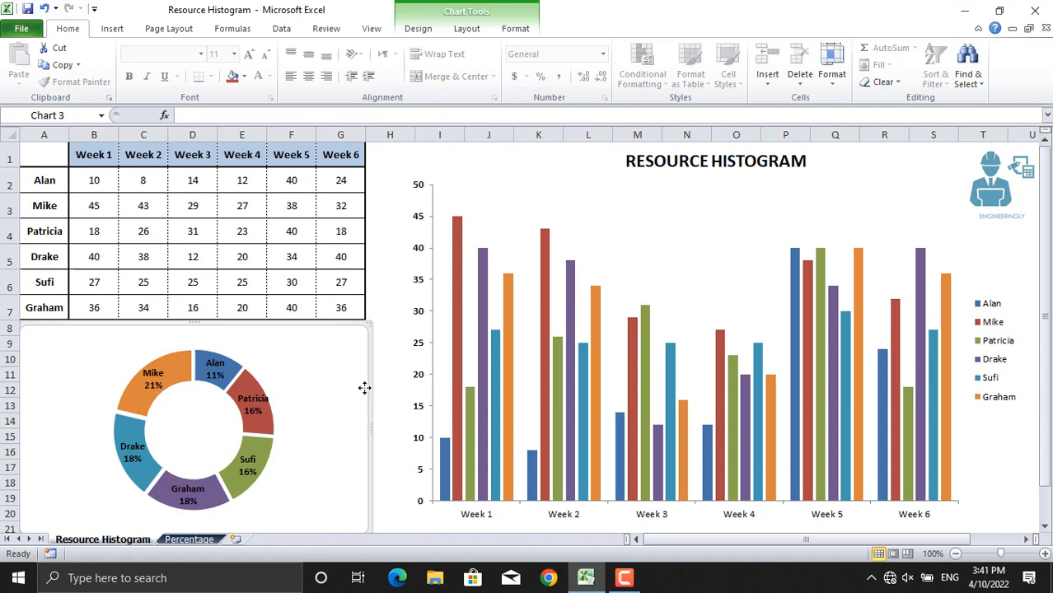
pyautogui.click(389, 390)
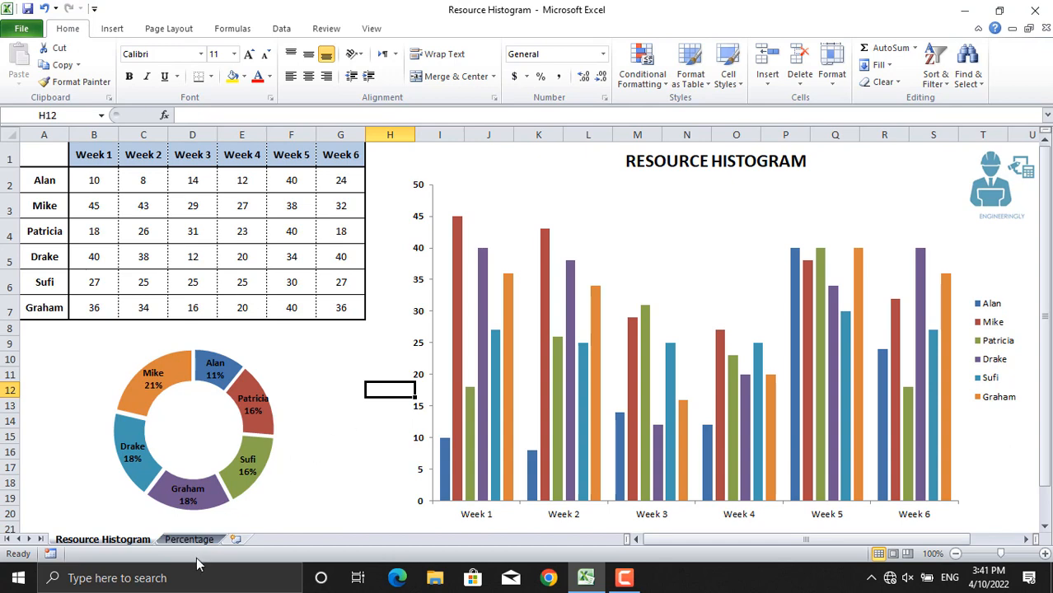
# On the Percentage sheet, check B2's SUM, select A1:B7 and insert a doughnut chart
pyautogui.click(188, 538)
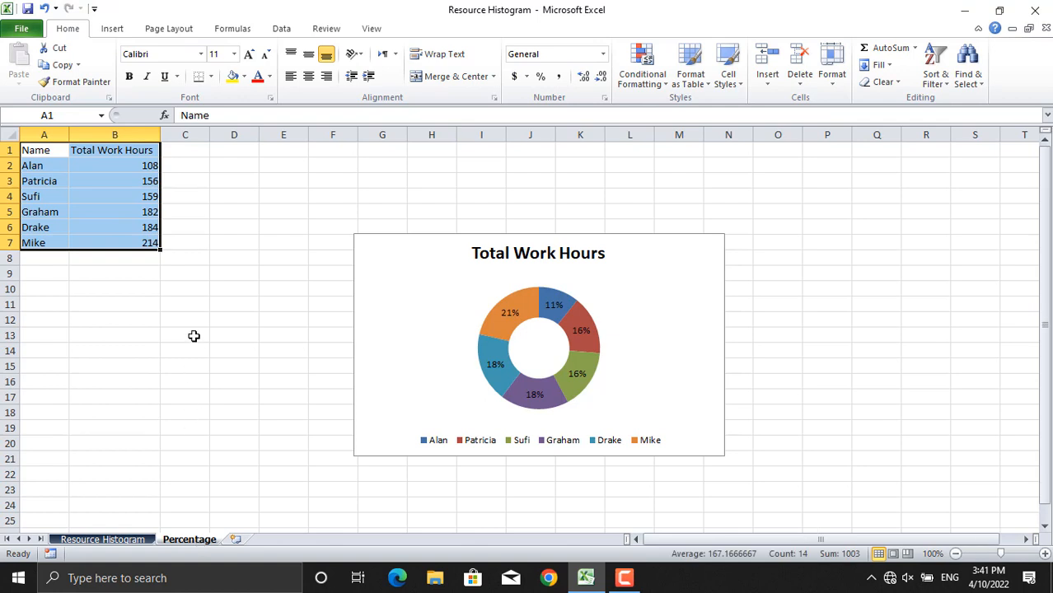
pyautogui.click(115, 165)
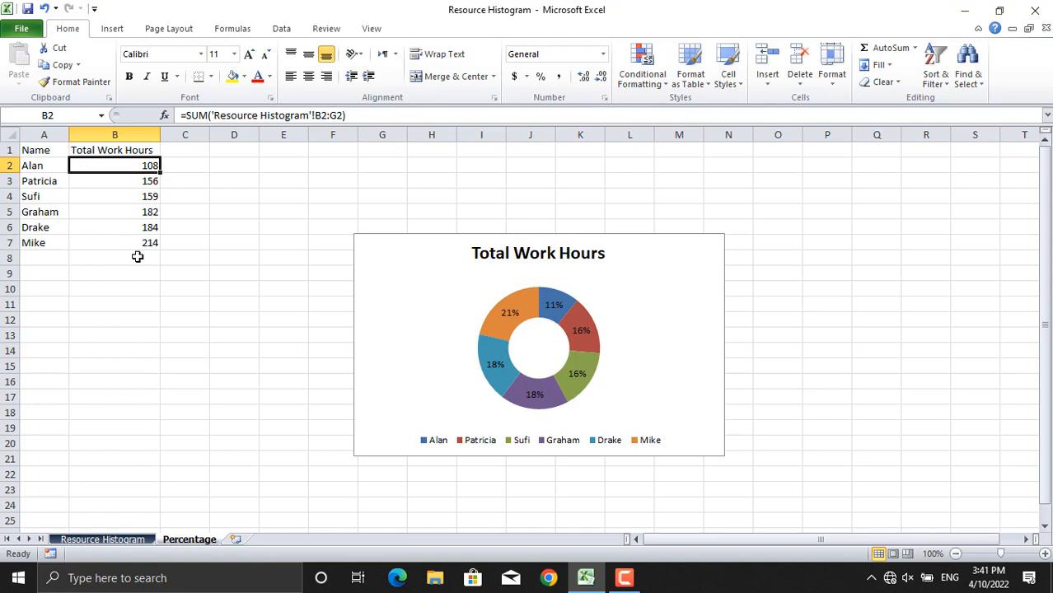
pyautogui.moveTo(44, 150); pyautogui.dragTo(149, 242)
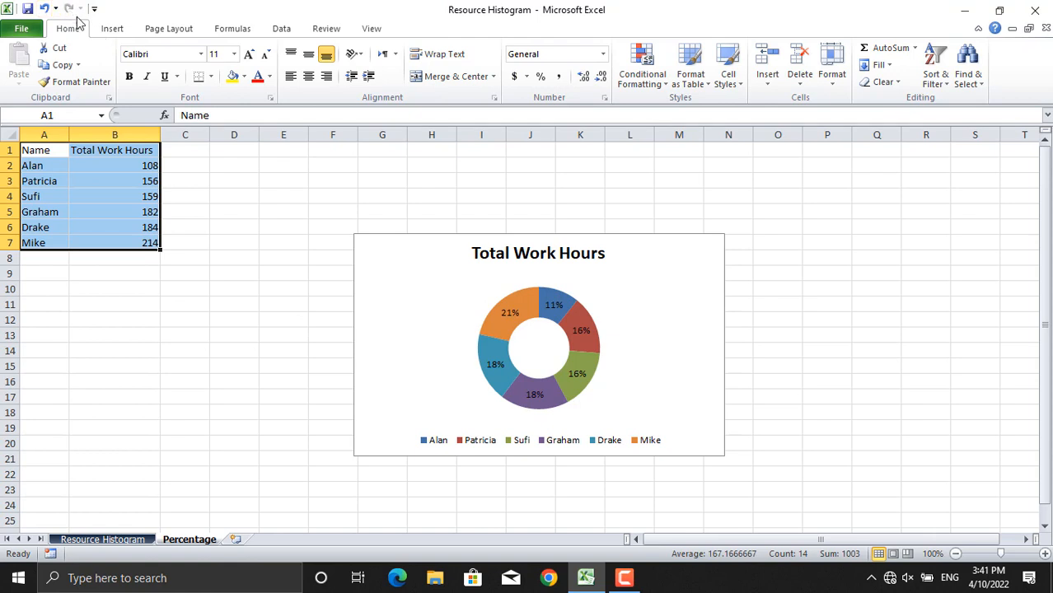
pyautogui.click(111, 28)
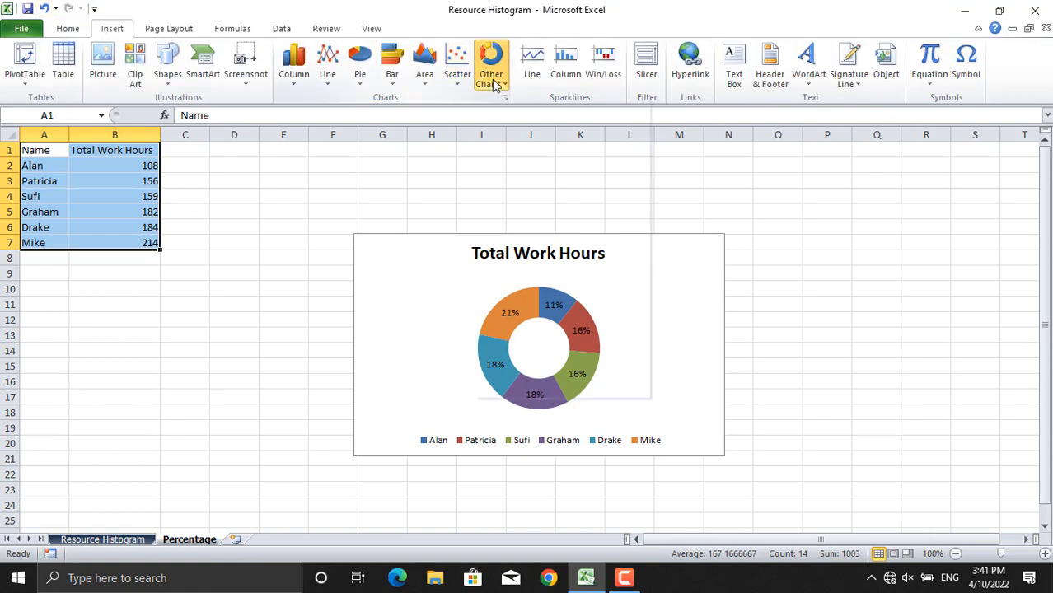
pyautogui.click(538, 346)
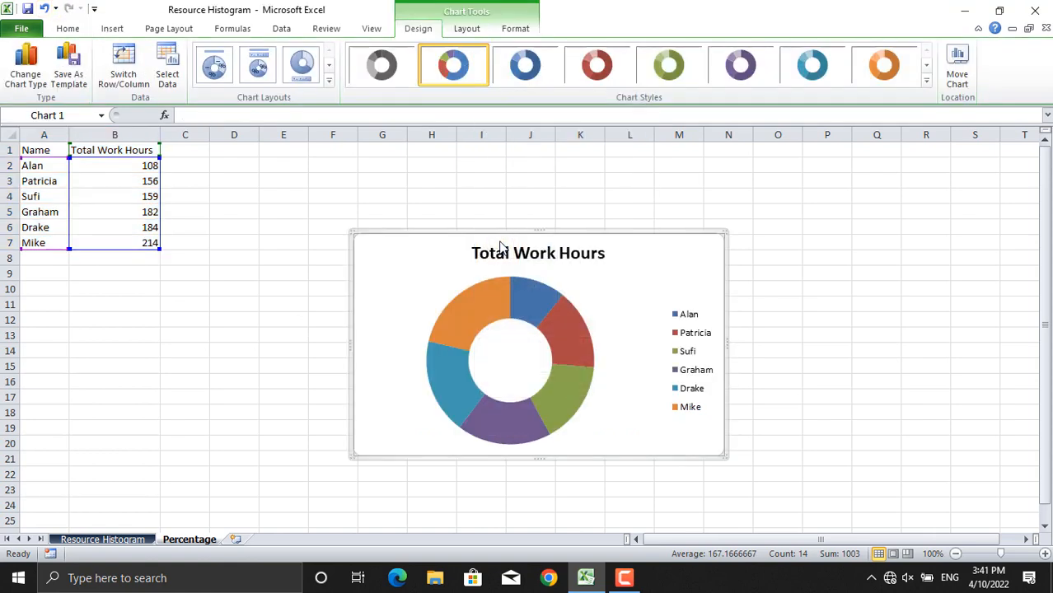
pyautogui.moveTo(552, 239)
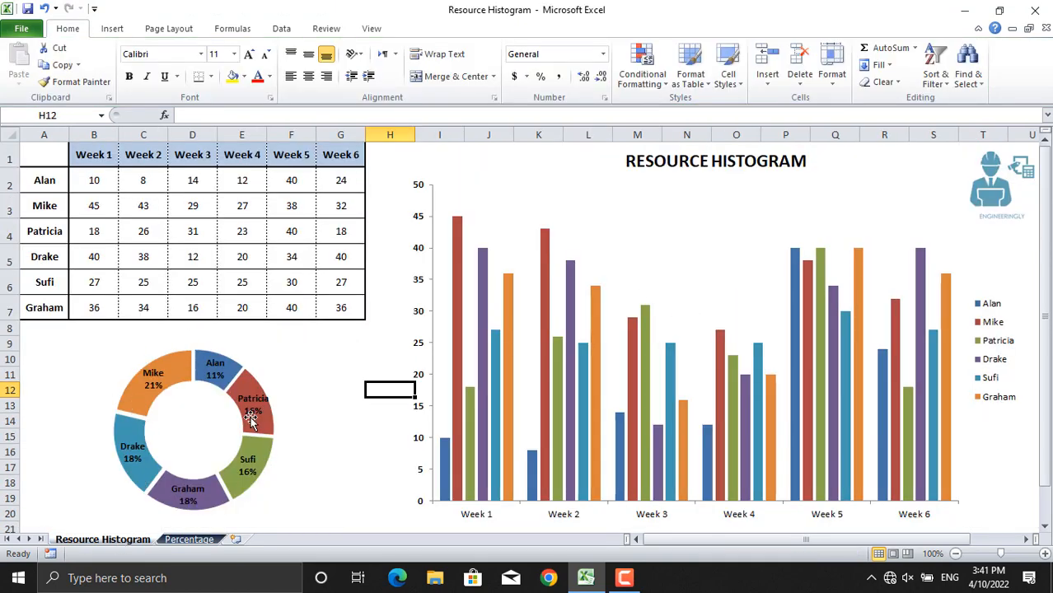
pyautogui.moveTo(149, 400)
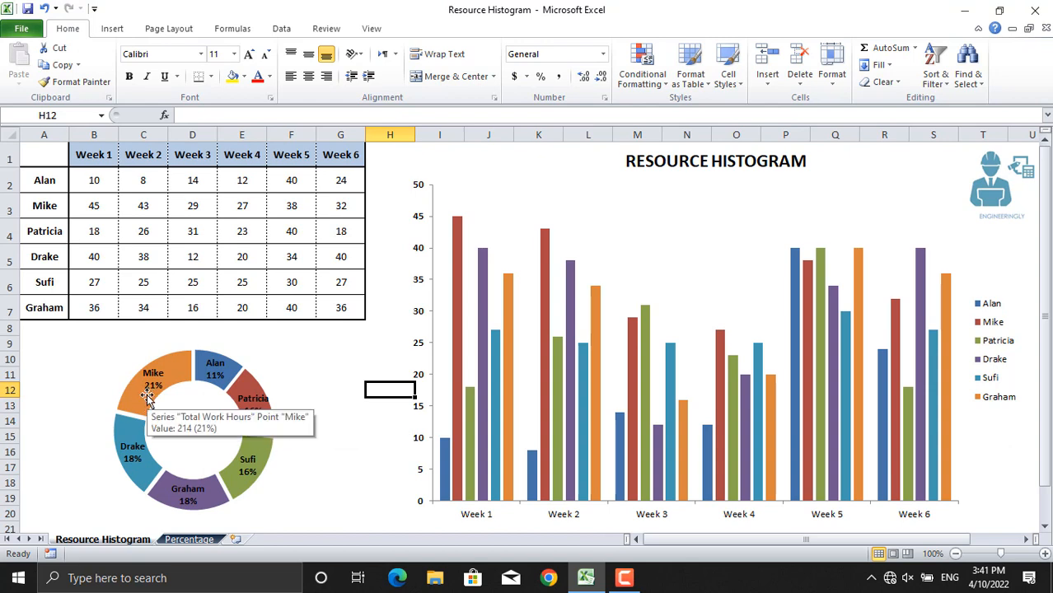
pyautogui.moveTo(213, 365)
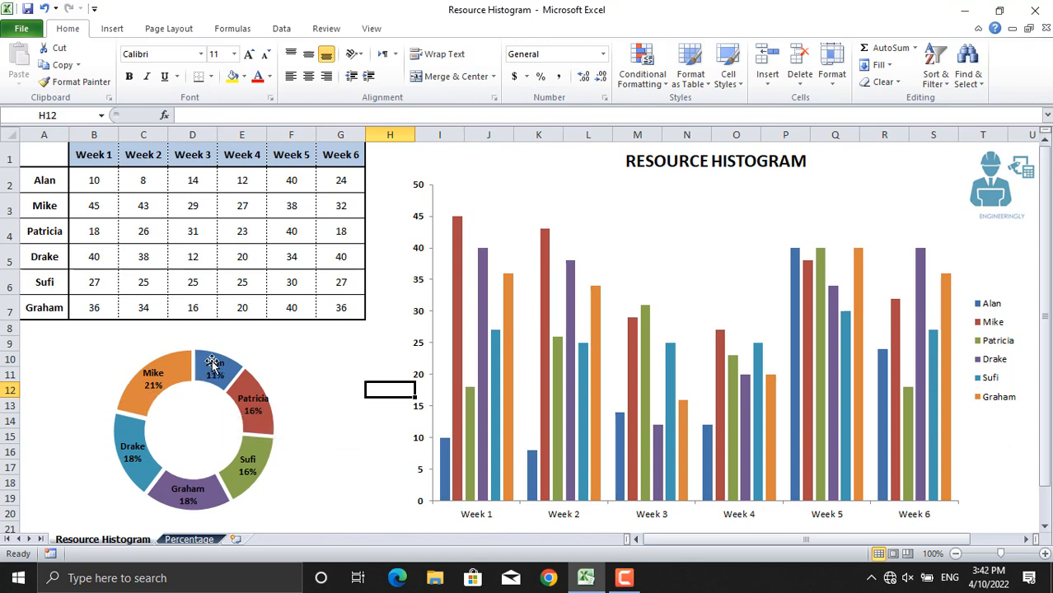
pyautogui.moveTo(278, 410)
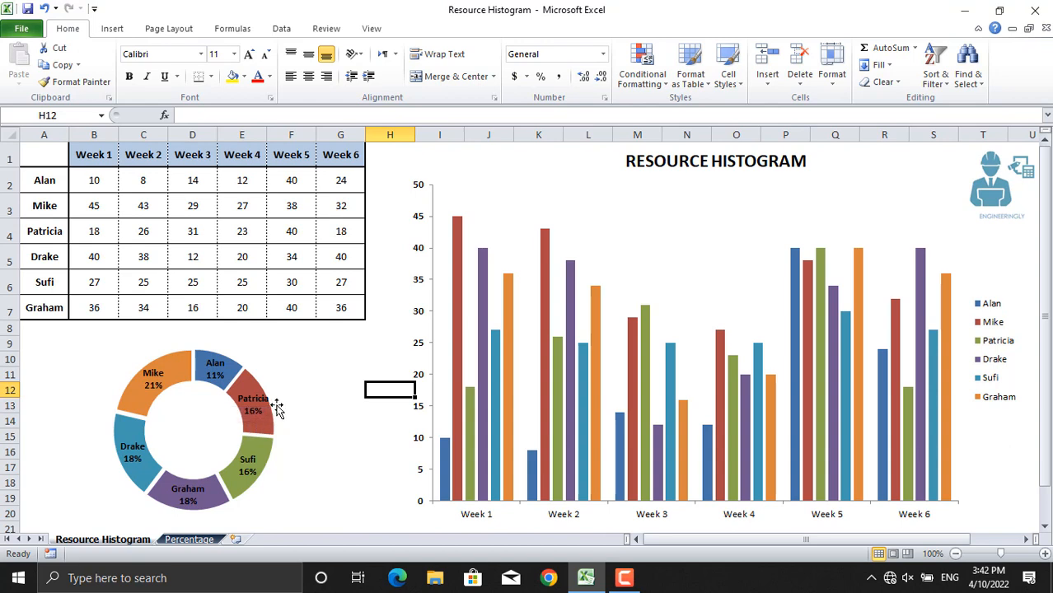
pyautogui.moveTo(262, 459)
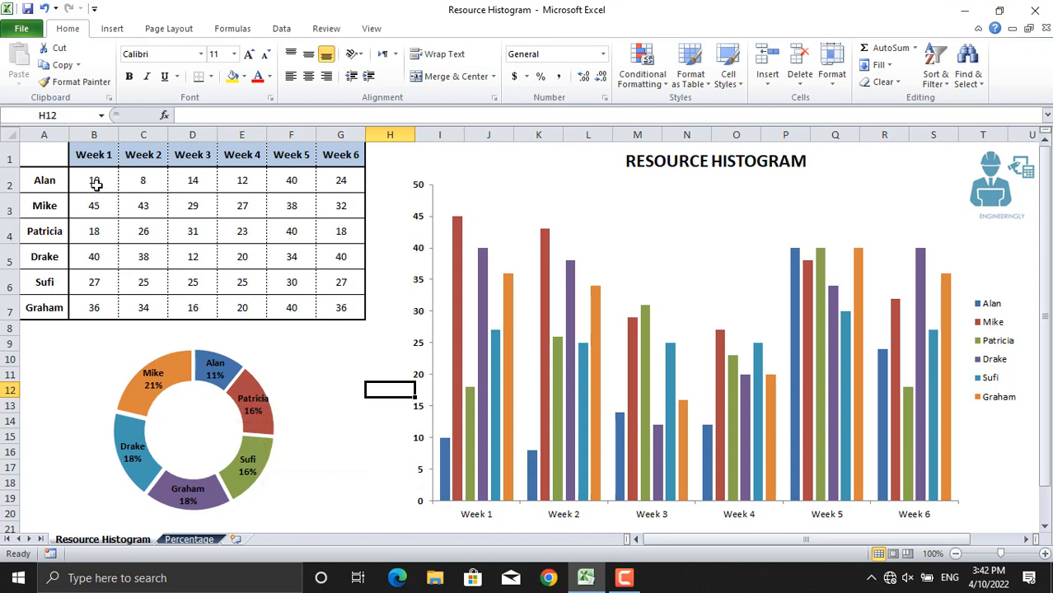
pyautogui.click(94, 180)
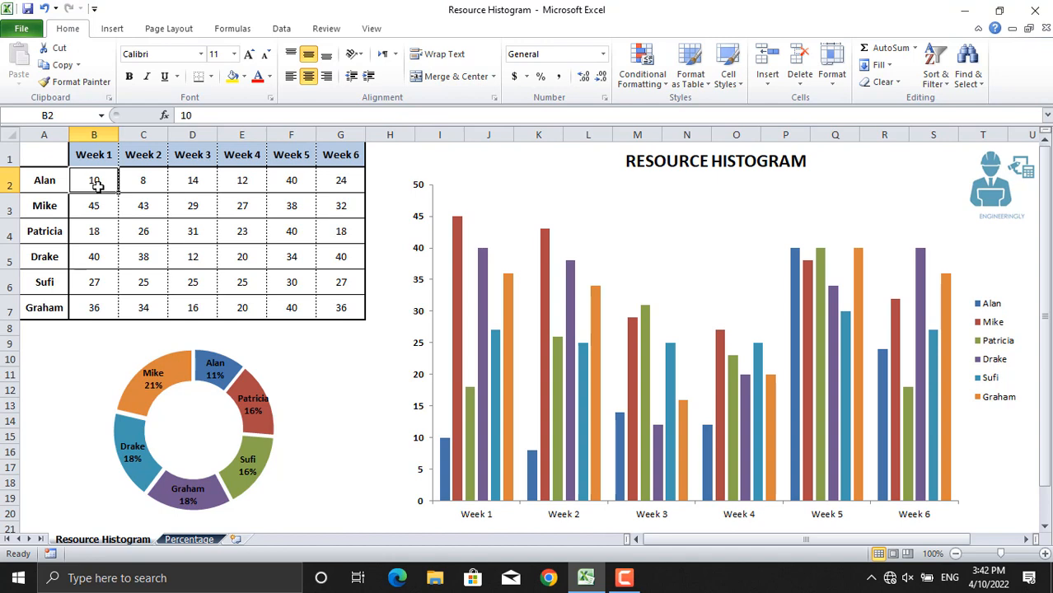
# Enter Alan's weekly hours as 50, 45, 40, 50, 40 and 50
pyautogui.write('50')
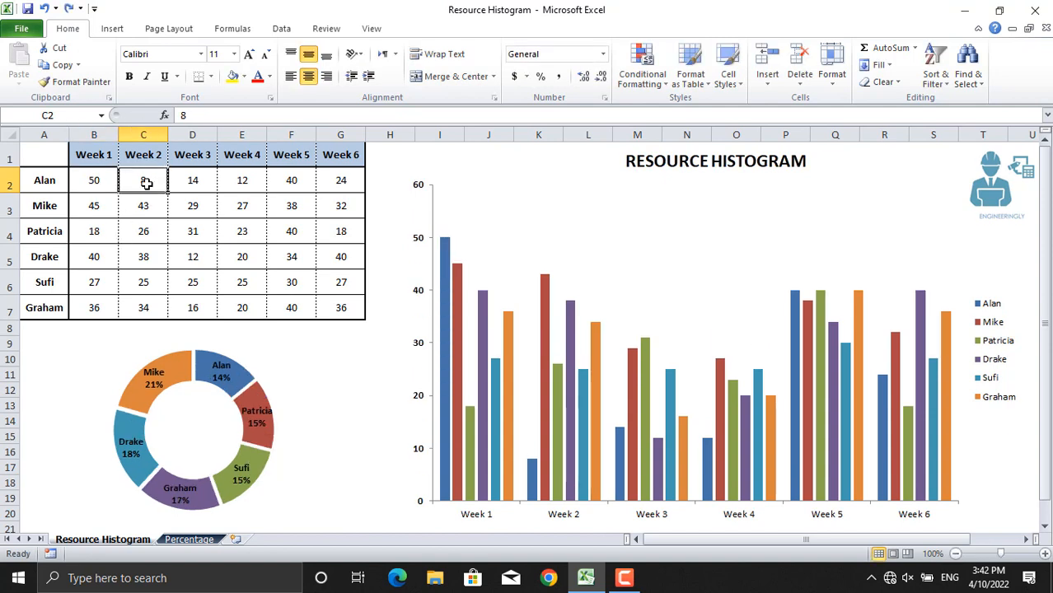
pyautogui.write('45')
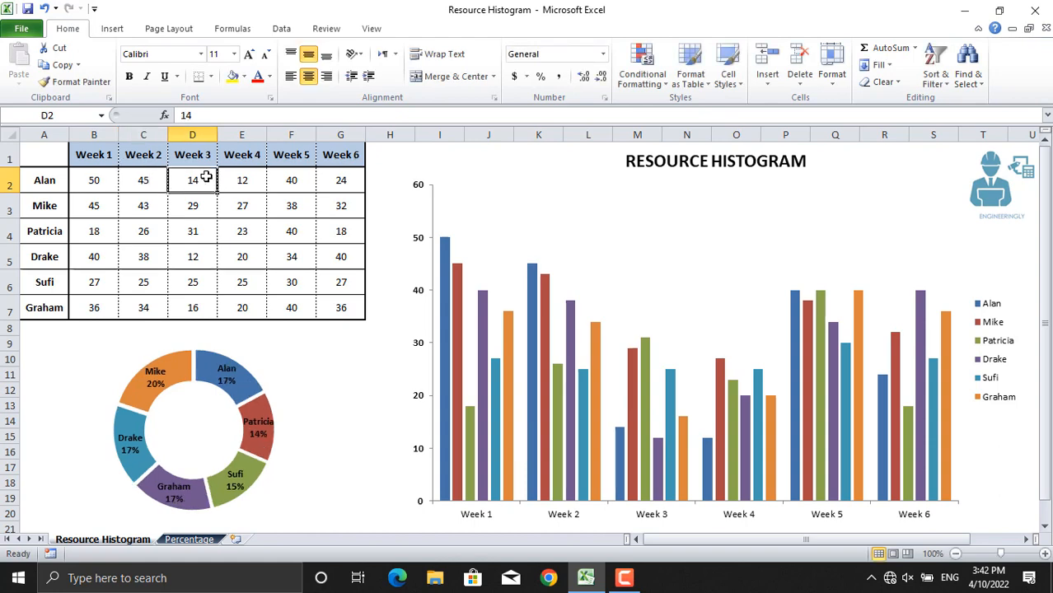
pyautogui.write('40')
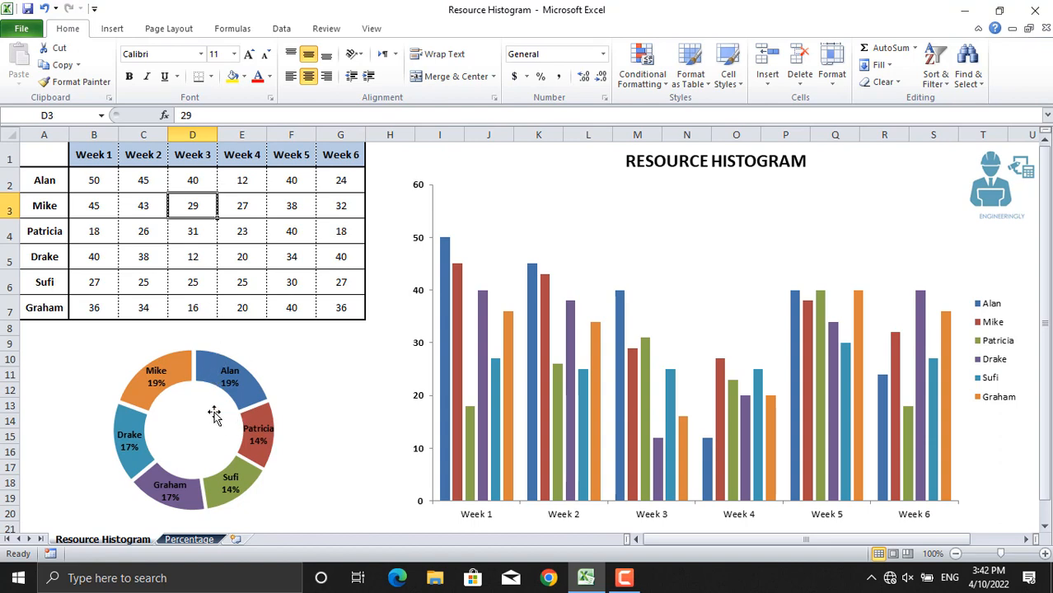
pyautogui.moveTo(250, 404)
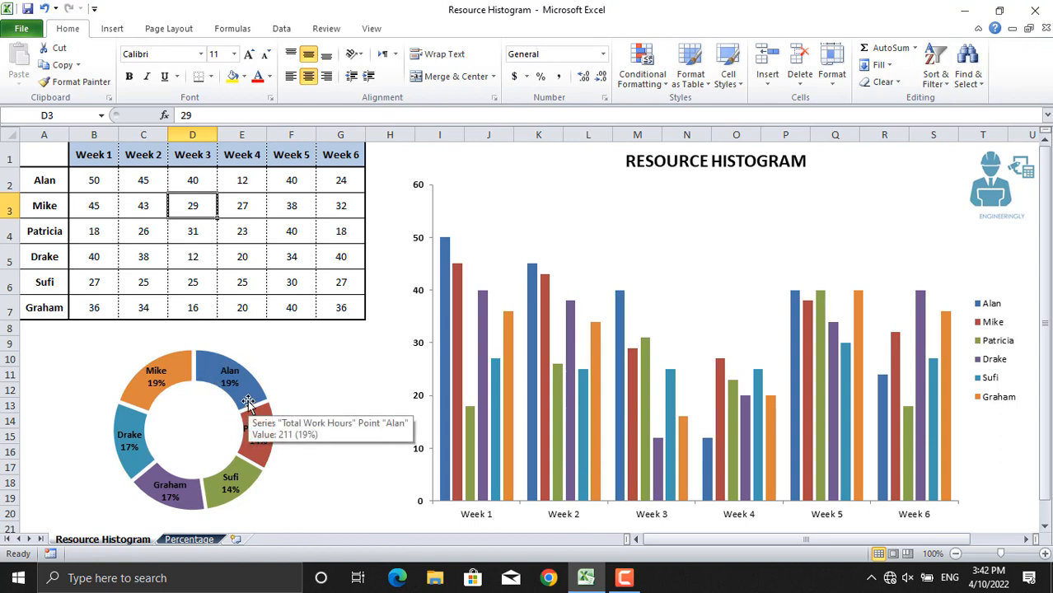
pyautogui.click(241, 180)
pyautogui.write('50')
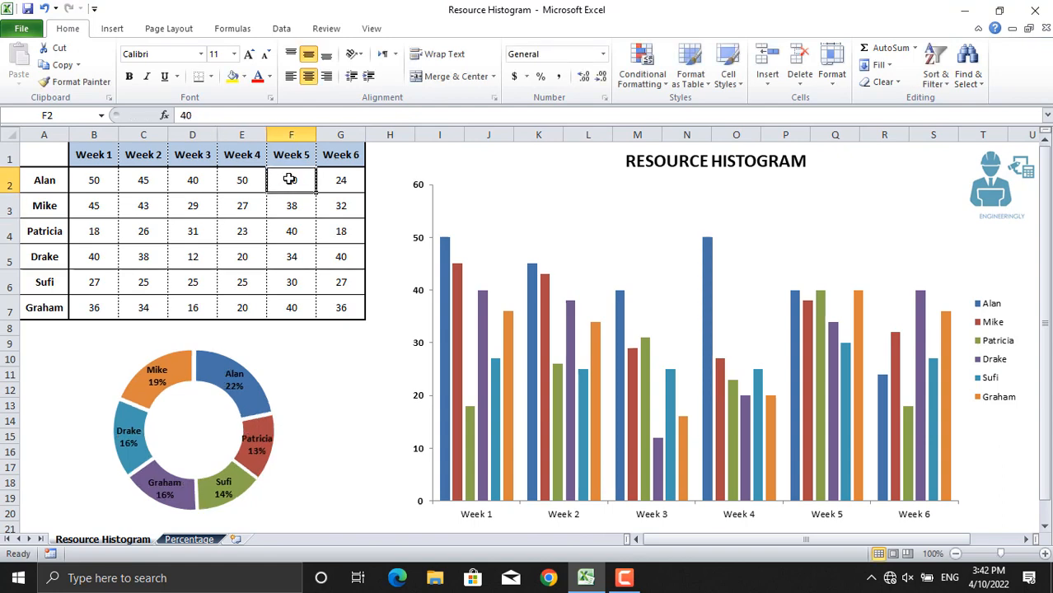
pyautogui.click(340, 179)
pyautogui.write('50')
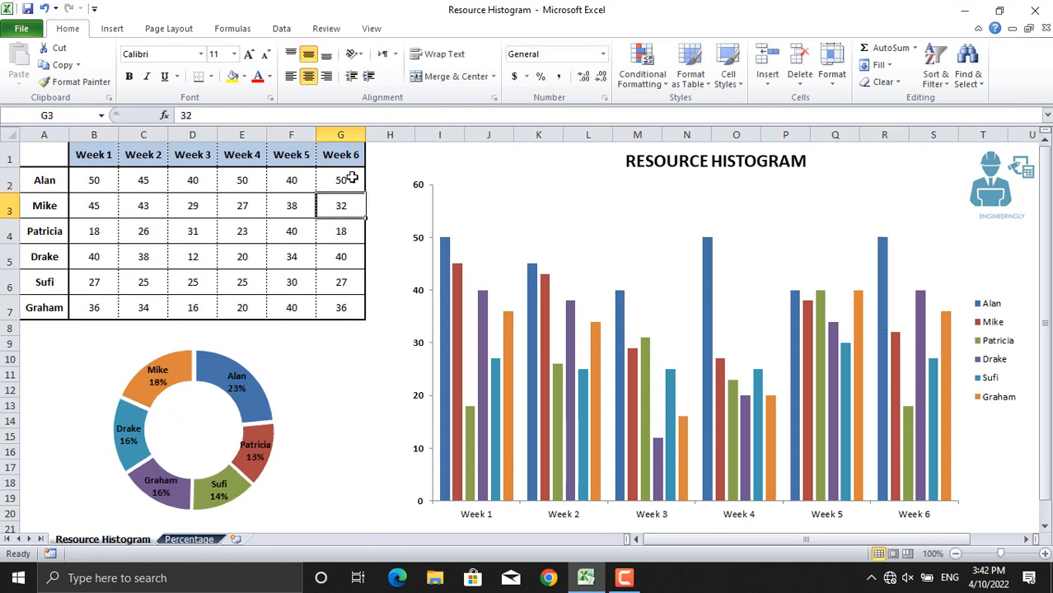
pyautogui.moveTo(272, 427)
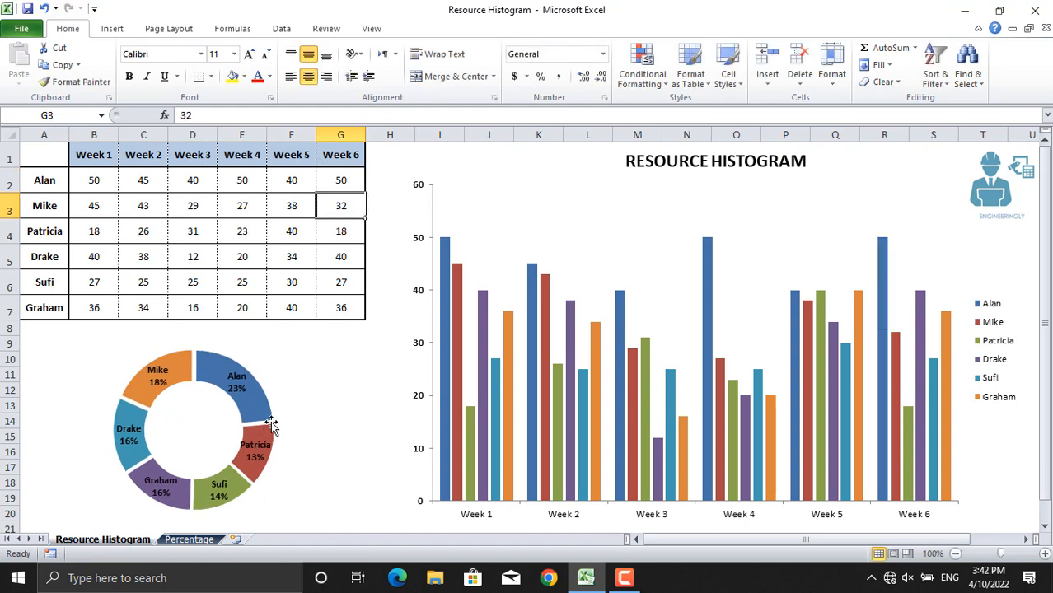
pyautogui.moveTo(235, 370)
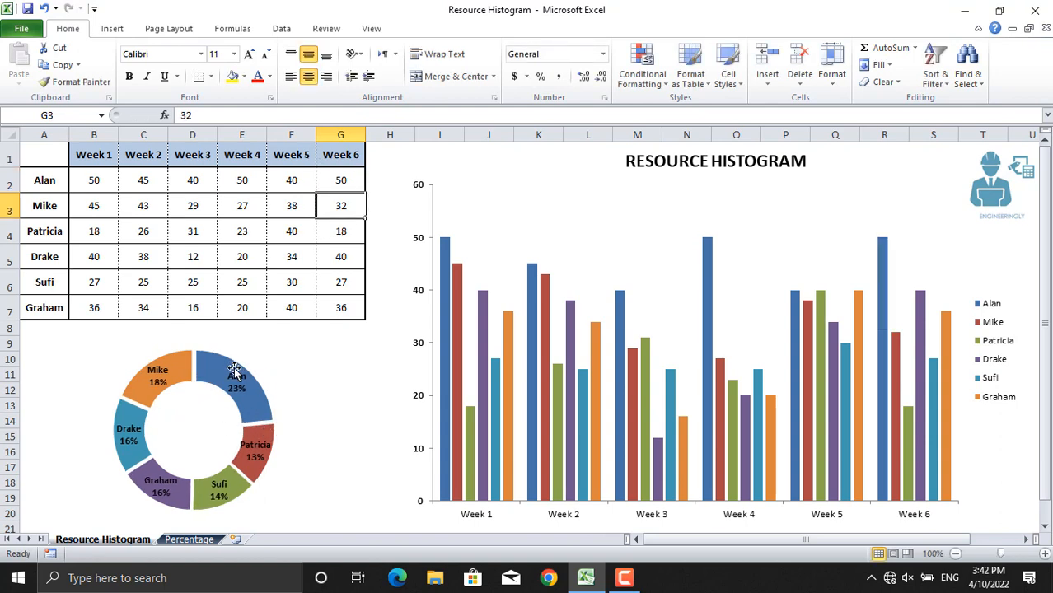
pyautogui.moveTo(249, 424)
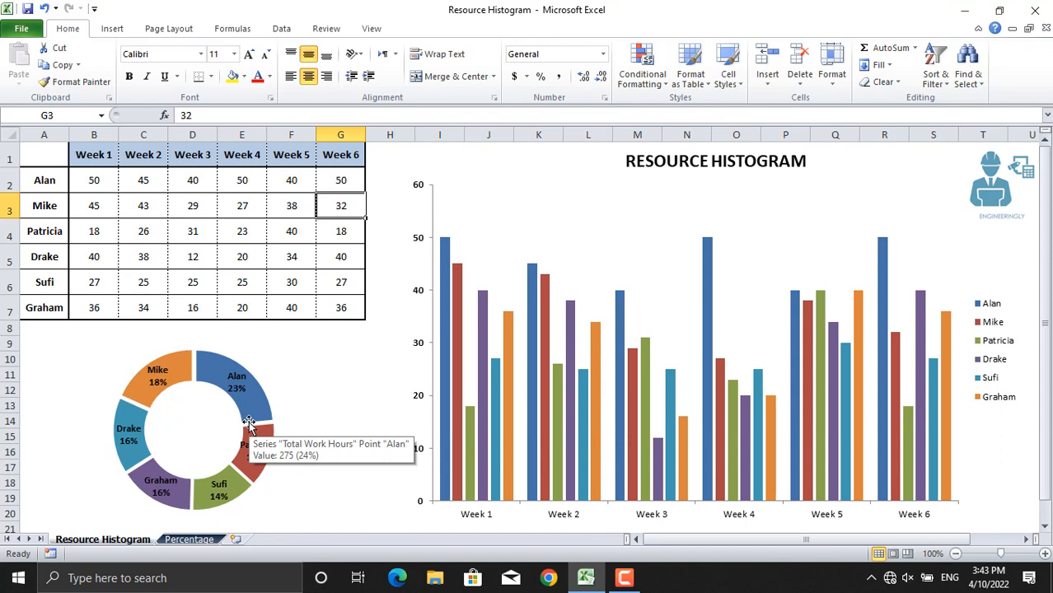
pyautogui.moveTo(404, 426)
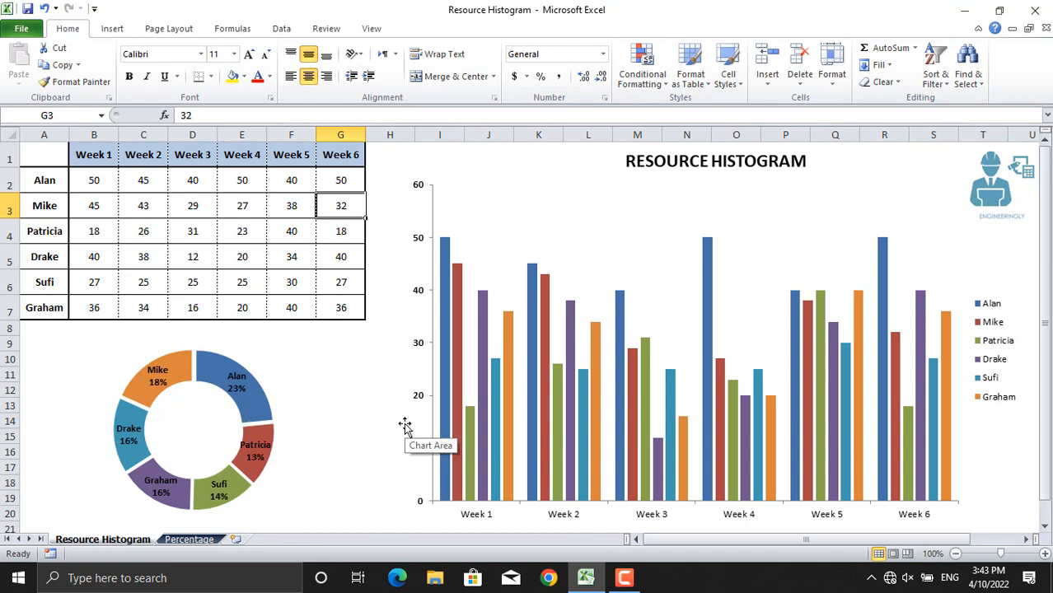